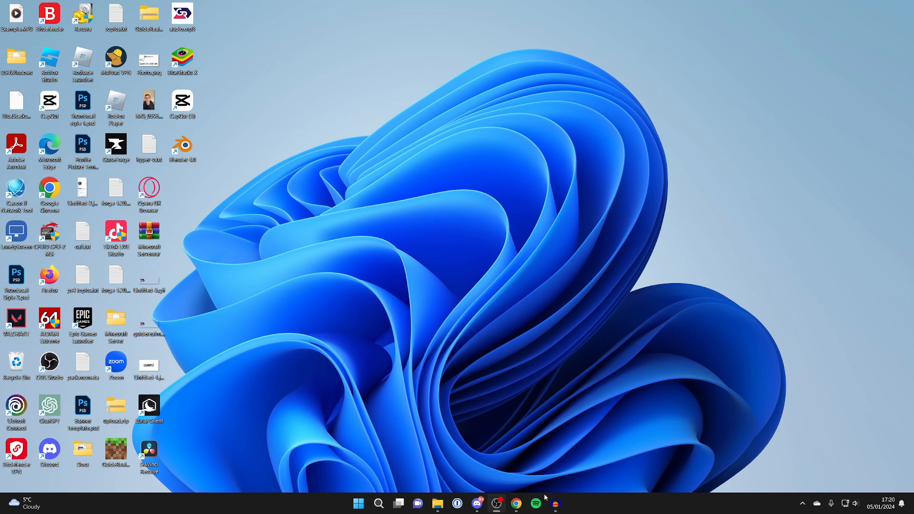
Google 'call of d' in Chrome and open the callofduty.com result.
click(515, 504)
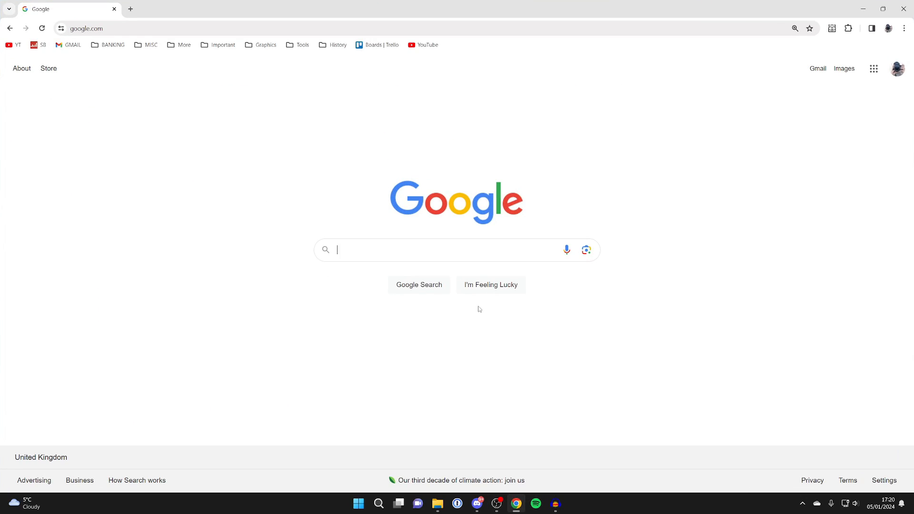
mouse_move(418, 285)
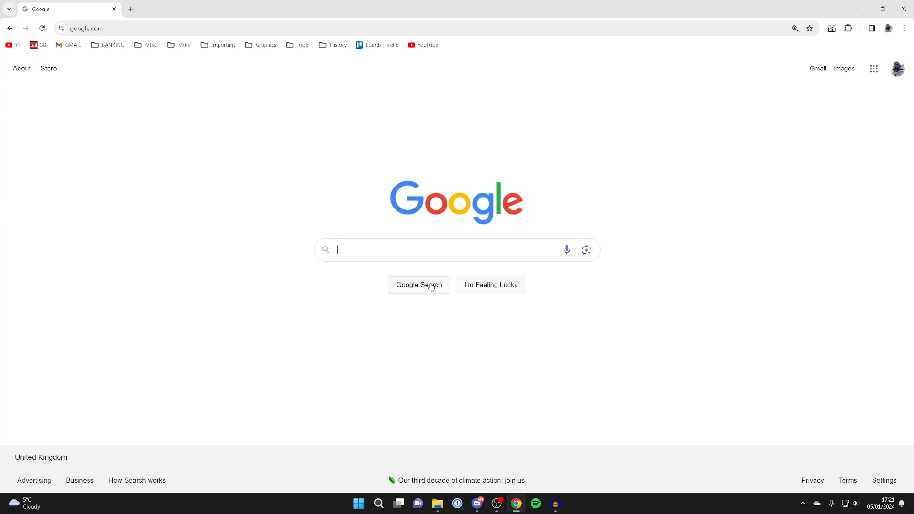
text(call of d)
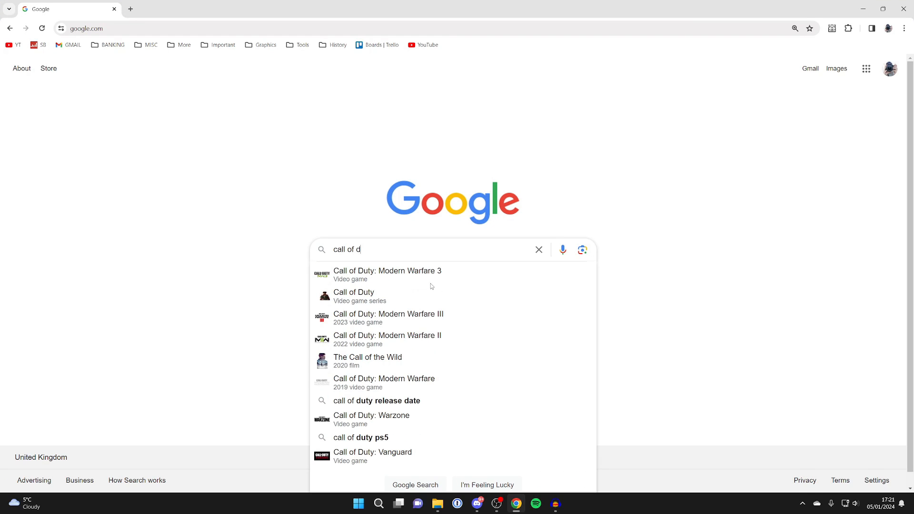
key(Enter)
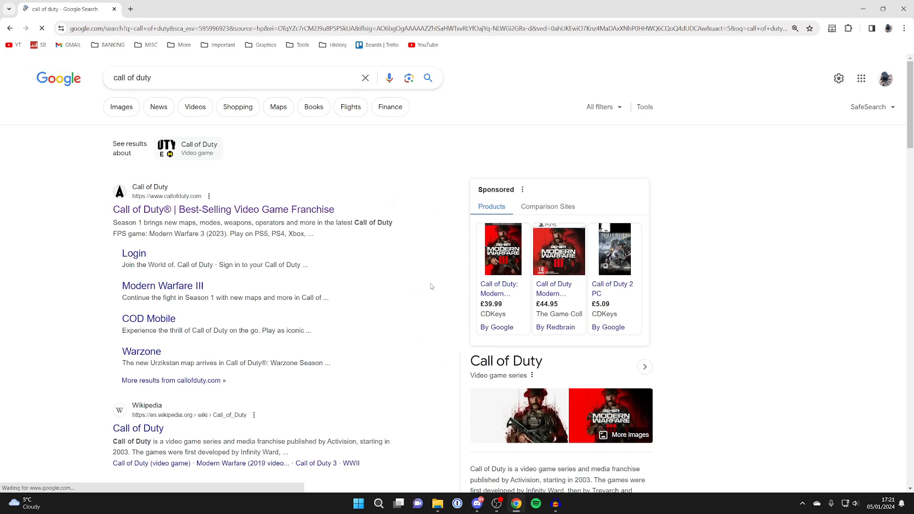
click(223, 209)
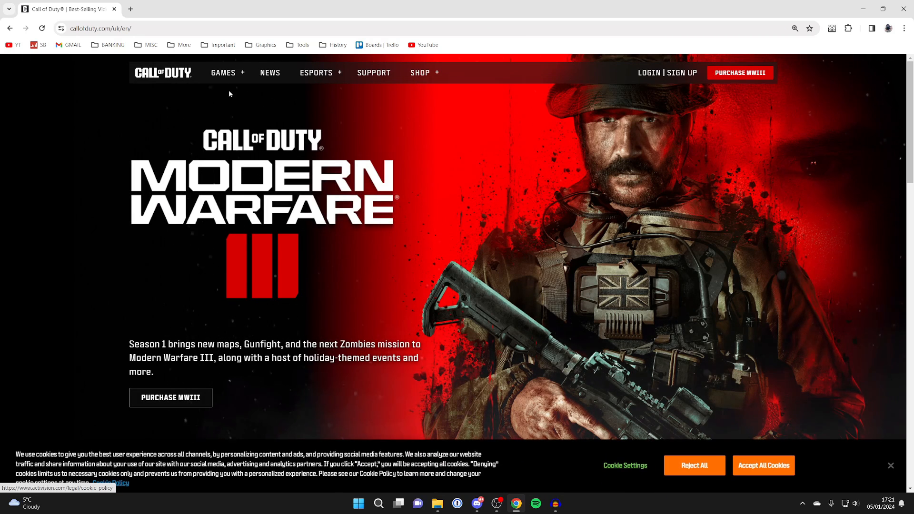
Go to the COD: Warzone page and download the free Battle.net installer.
click(223, 73)
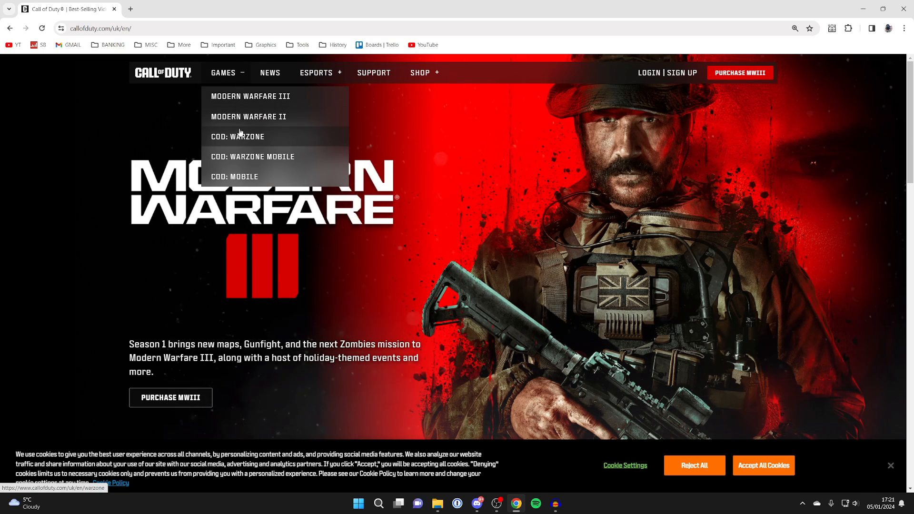
click(237, 137)
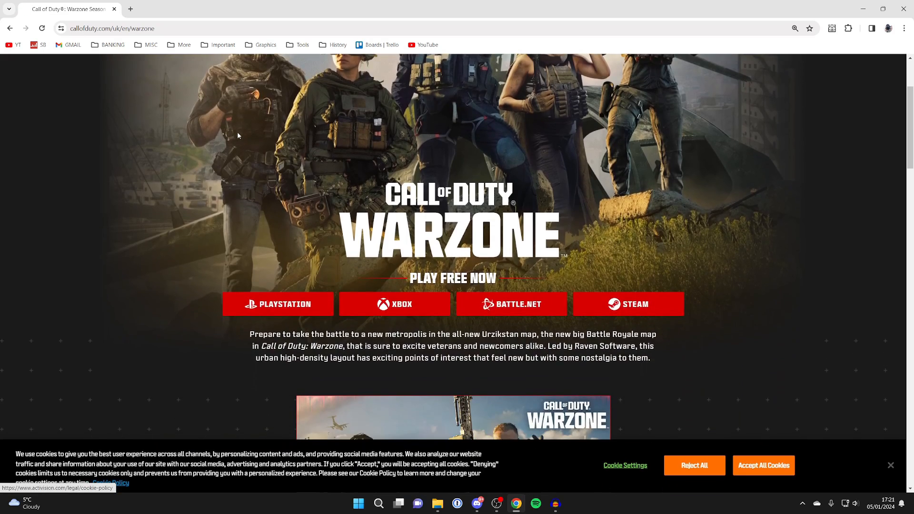
scroll(down, 3)
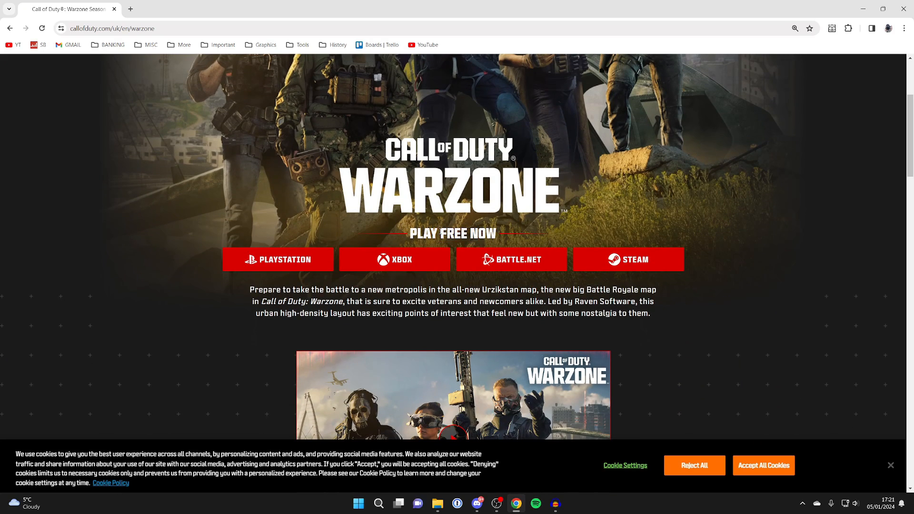
mouse_move(547, 275)
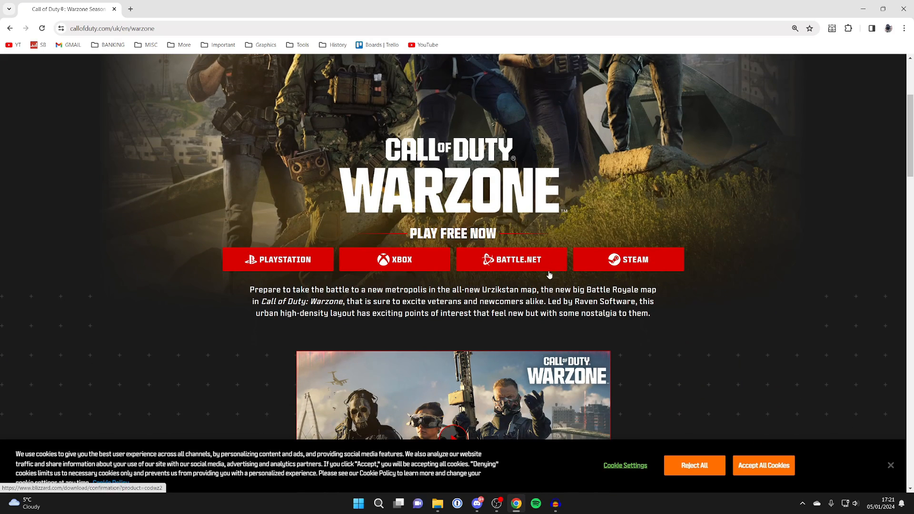
click(511, 259)
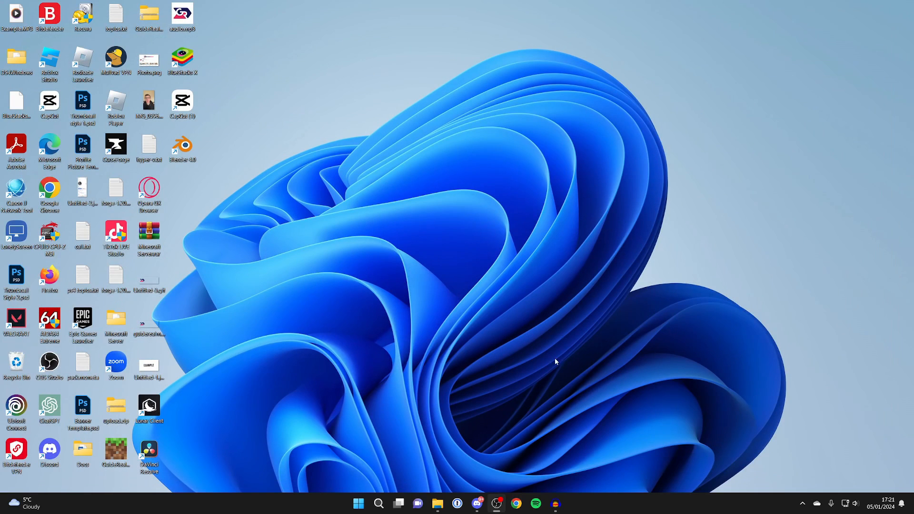
mouse_move(443, 490)
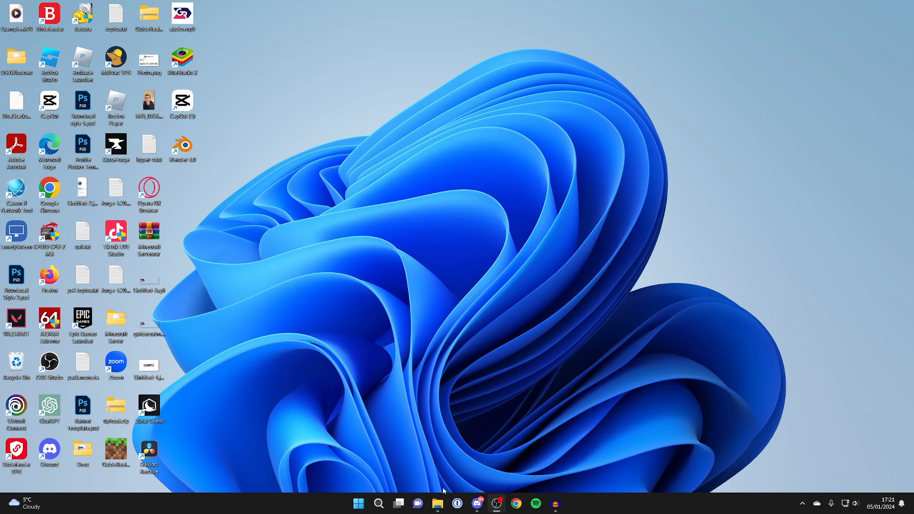
Launch Call-of-Duty-Setup.exe from the Downloads folder.
click(436, 504)
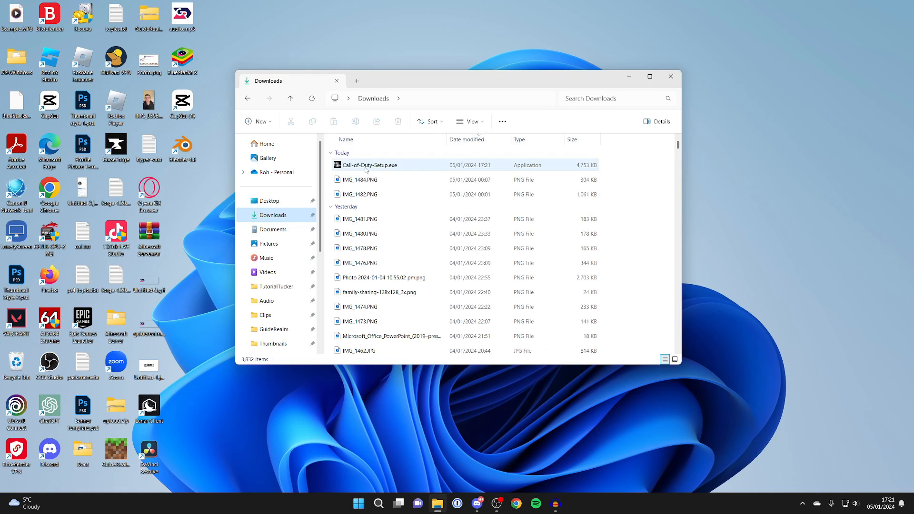
double_click(369, 165)
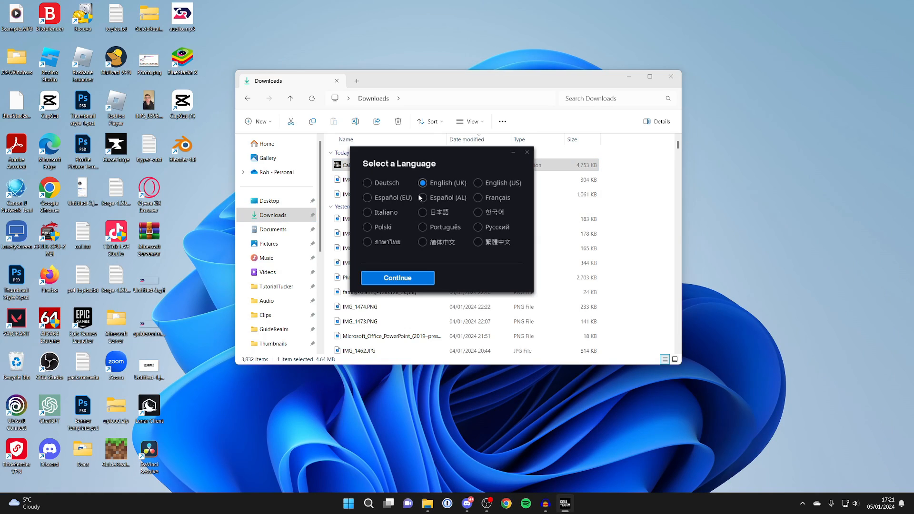
Install Battle.net in English (UK) at the default location, then log in.
click(397, 278)
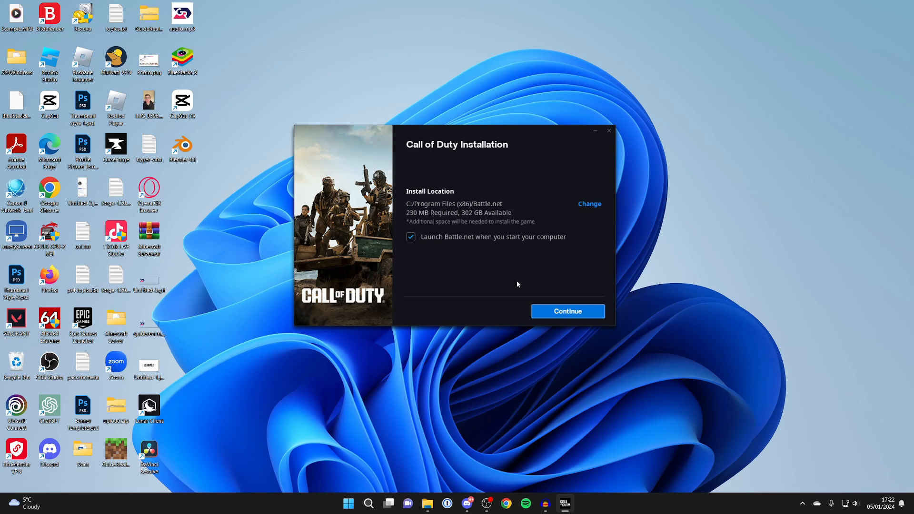
mouse_move(561, 294)
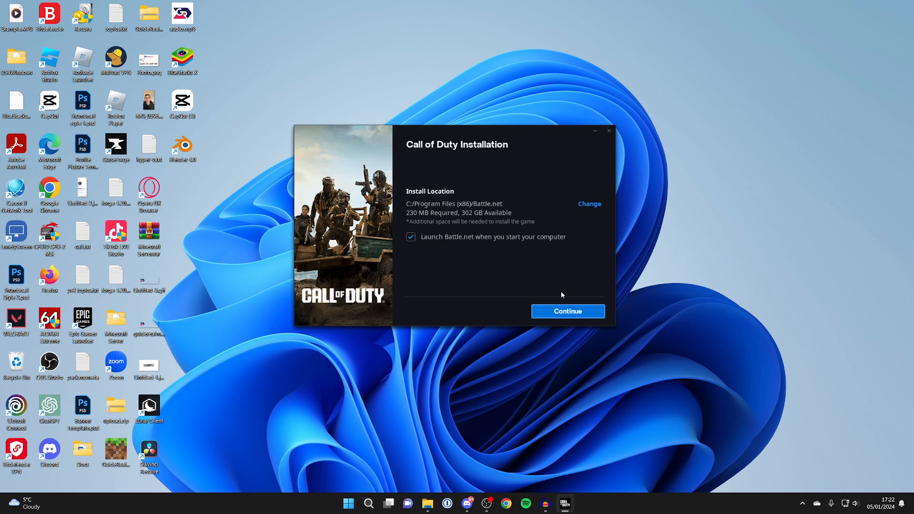
click(567, 311)
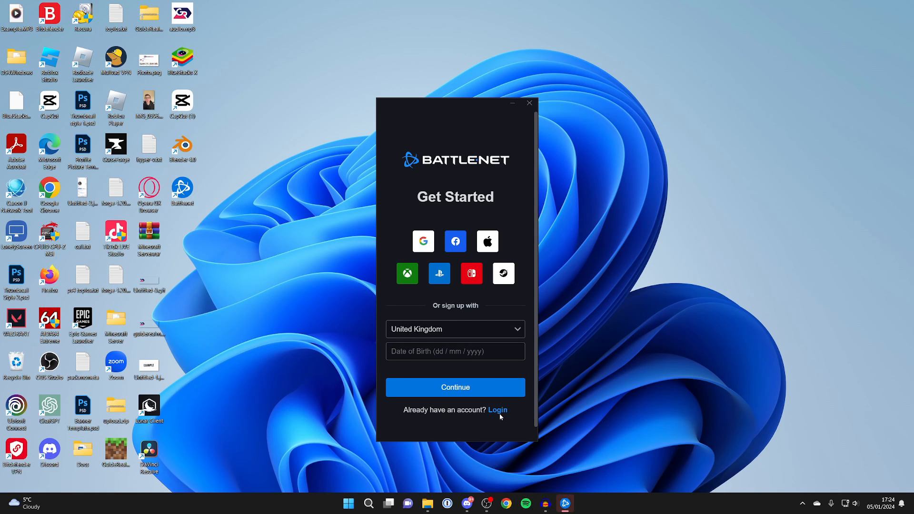
click(497, 409)
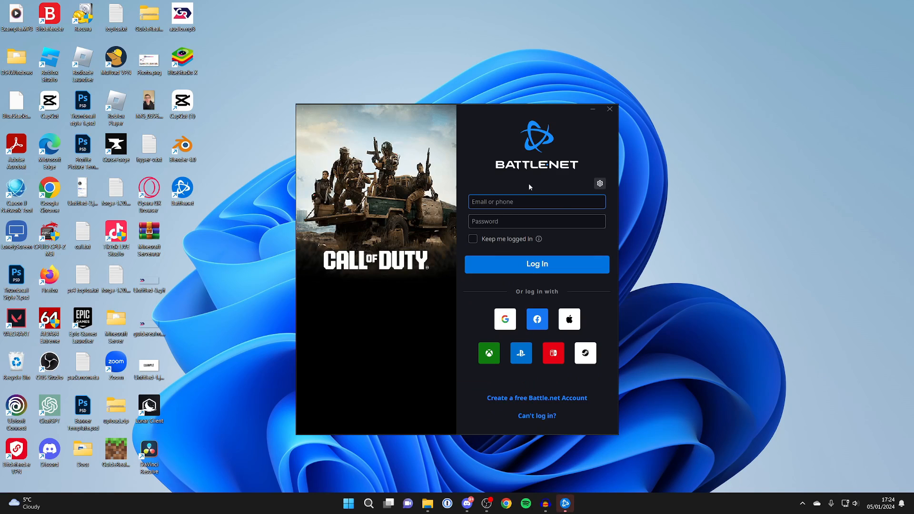
click(536, 264)
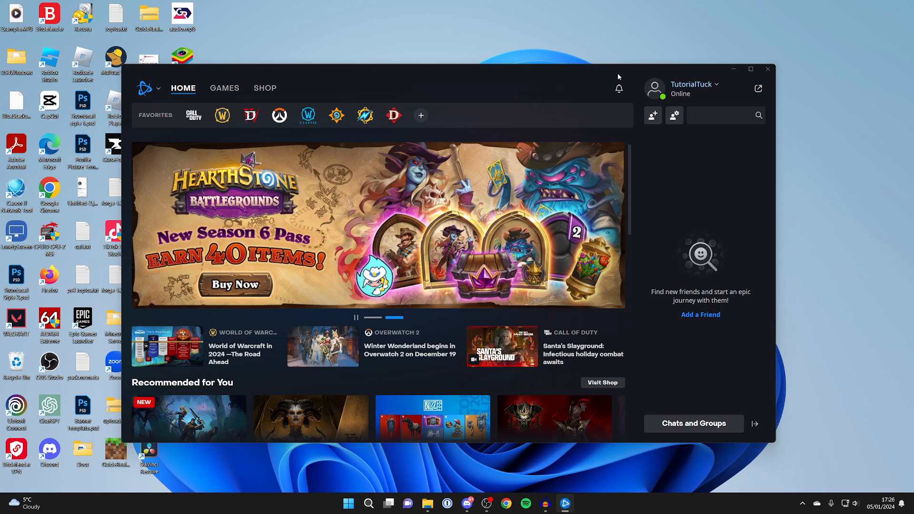
mouse_move(253, 47)
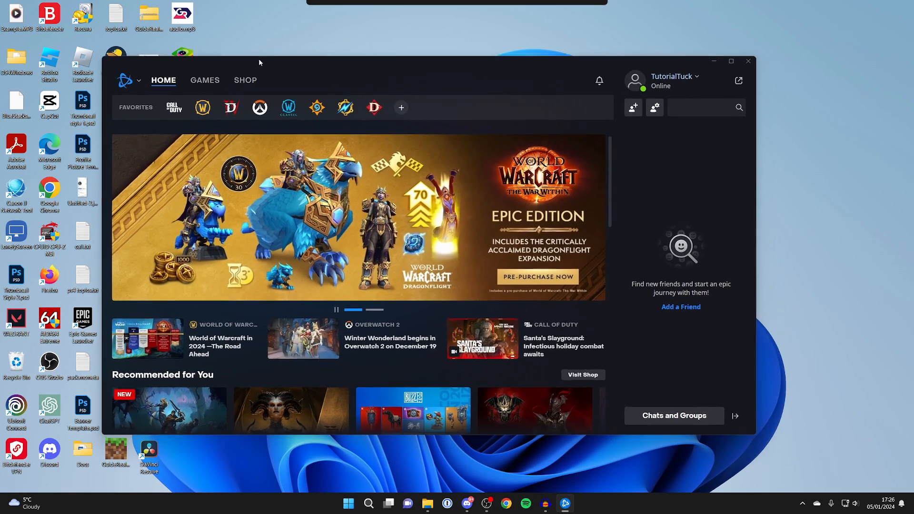
Open Call of Duty from All Games and choose Play For Free.
click(204, 80)
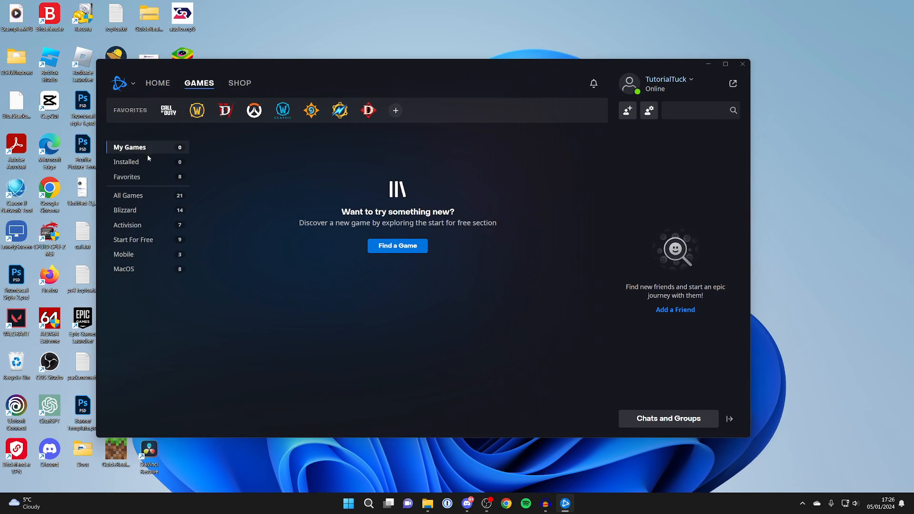
click(128, 195)
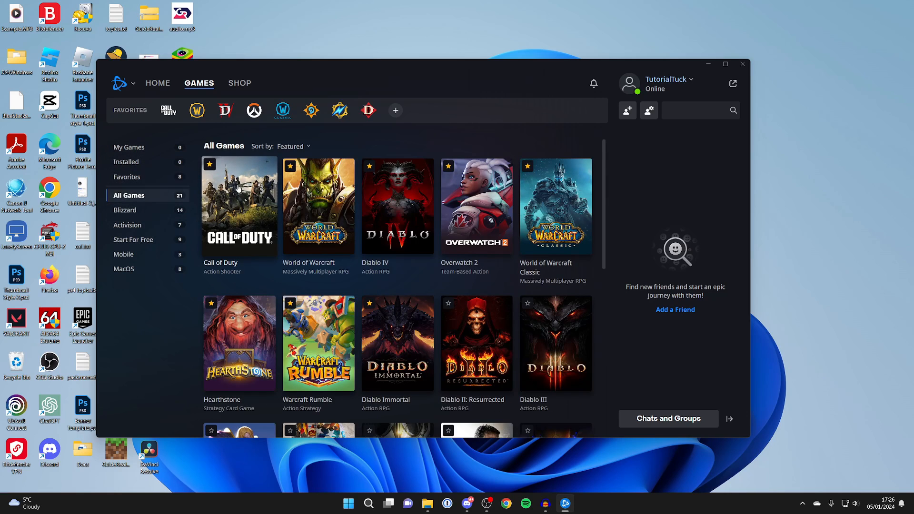
click(168, 110)
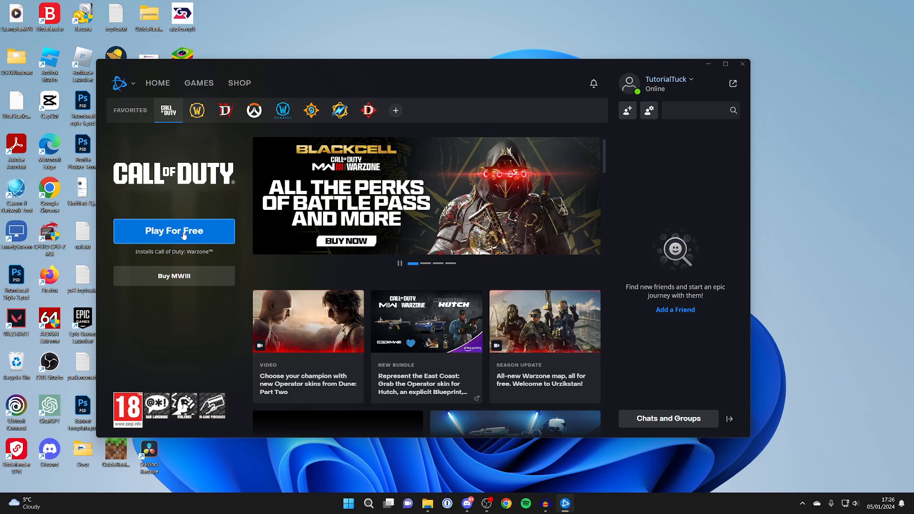
click(174, 231)
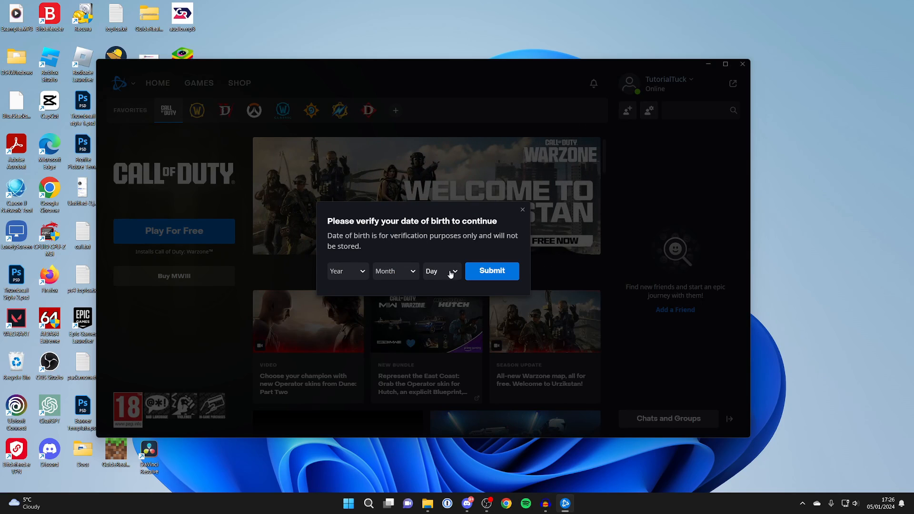
Submit the date of birth and start installing the selected Warzone content.
click(492, 271)
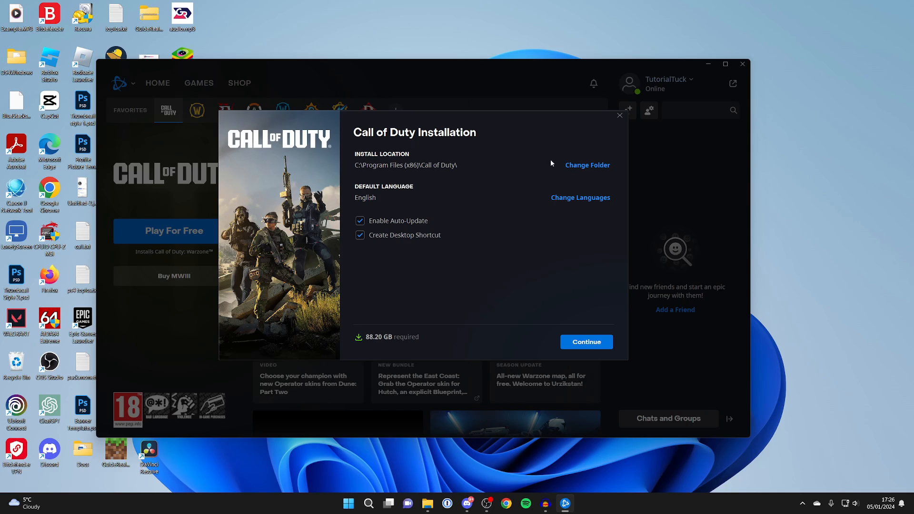
mouse_move(604, 185)
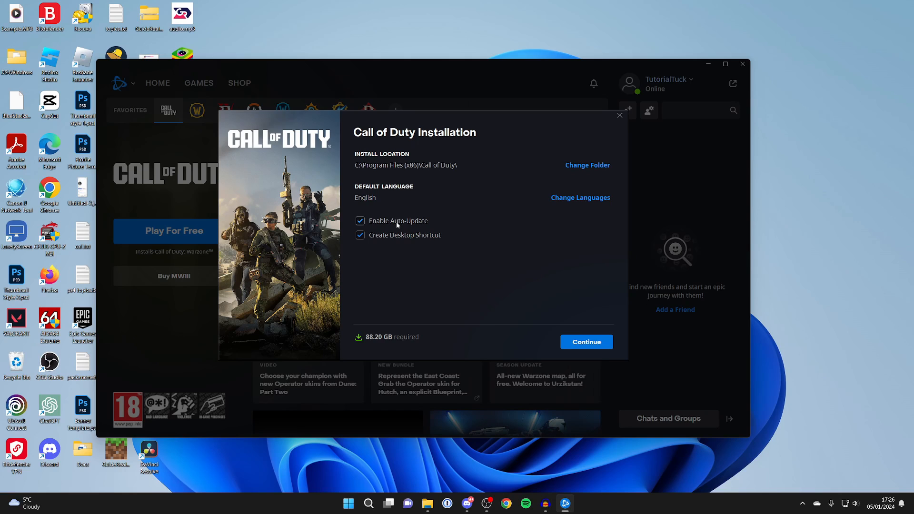
click(585, 342)
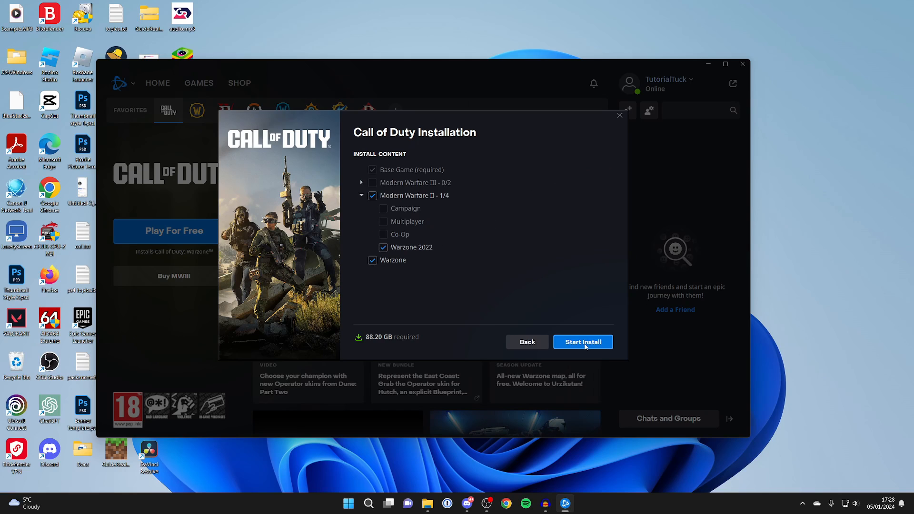
click(582, 342)
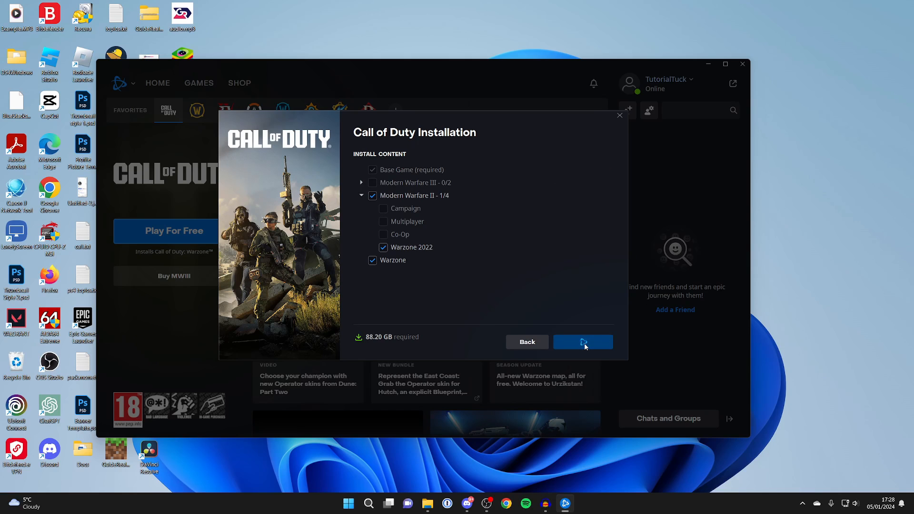
click(582, 342)
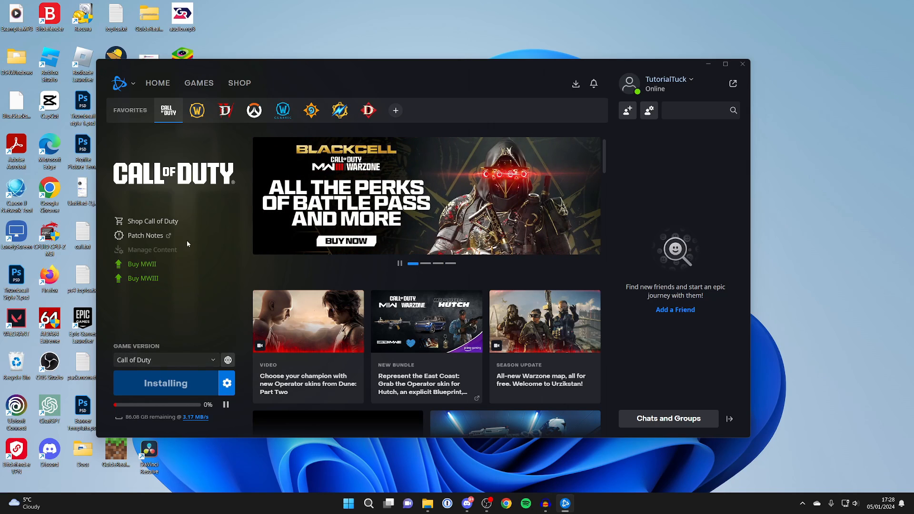
click(198, 82)
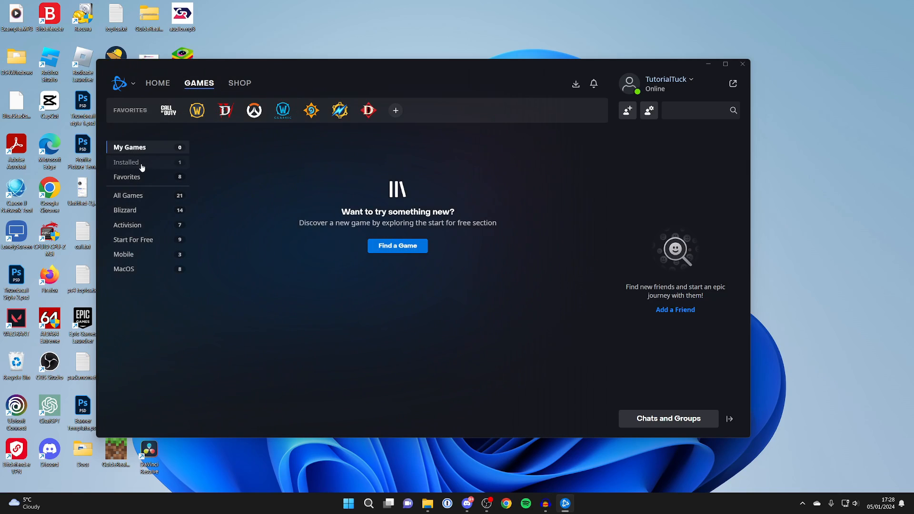
click(169, 110)
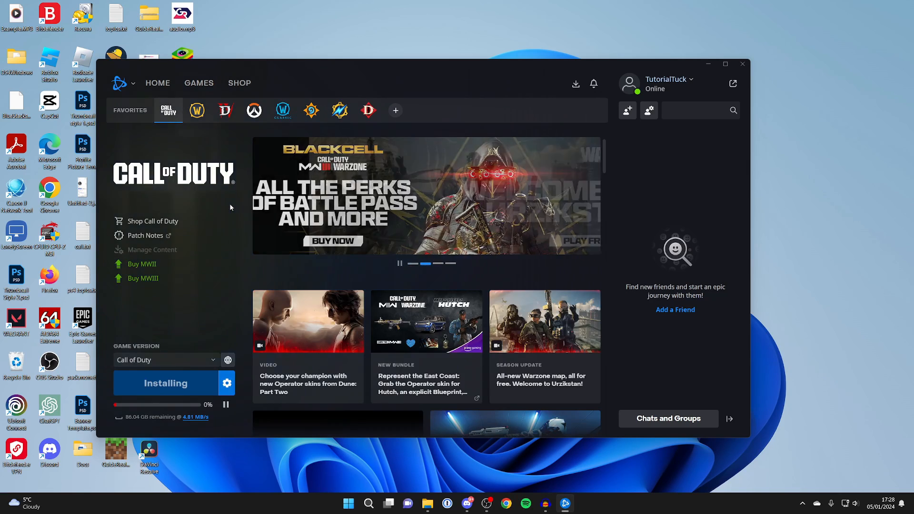